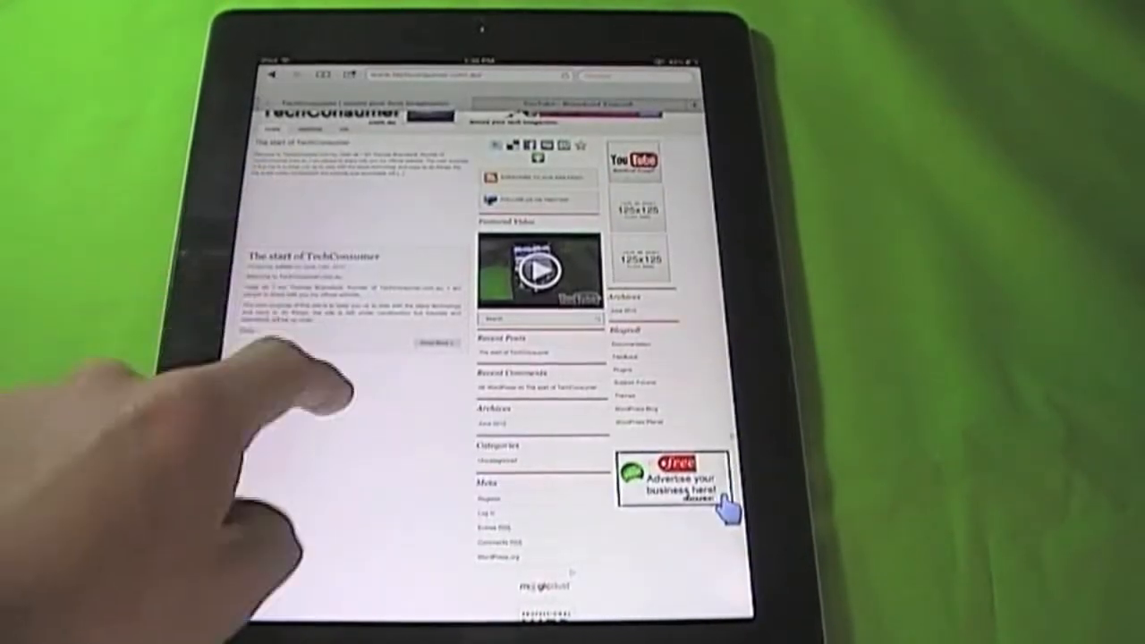
Hide Safari's address bar and tabs so the TechConsumer page fills the screen.
scroll(down, 3)
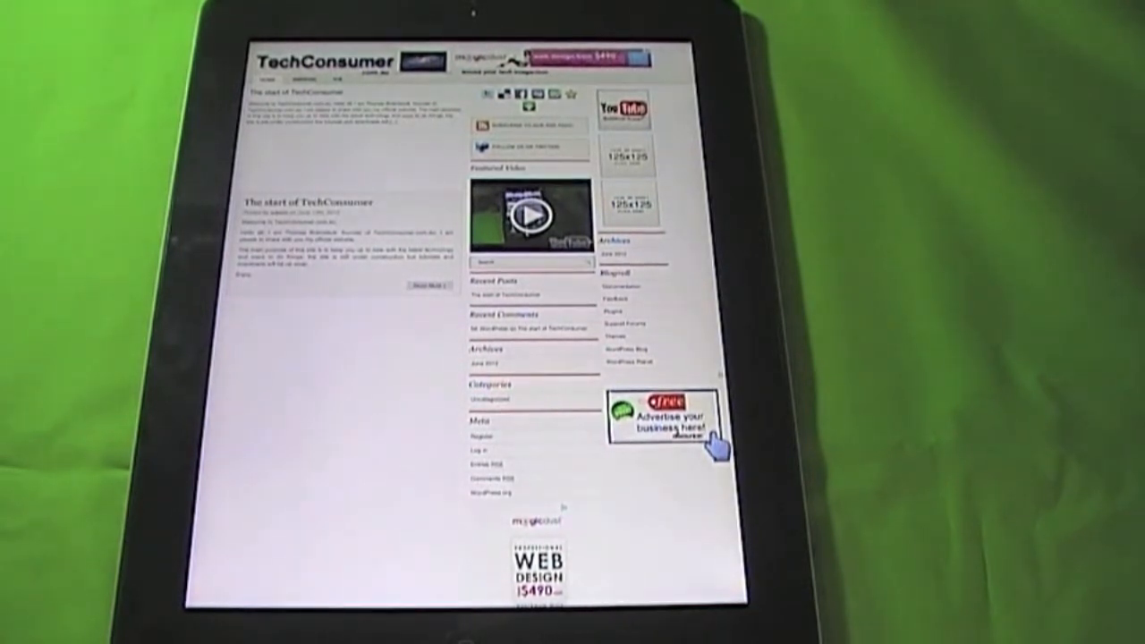
click(462, 629)
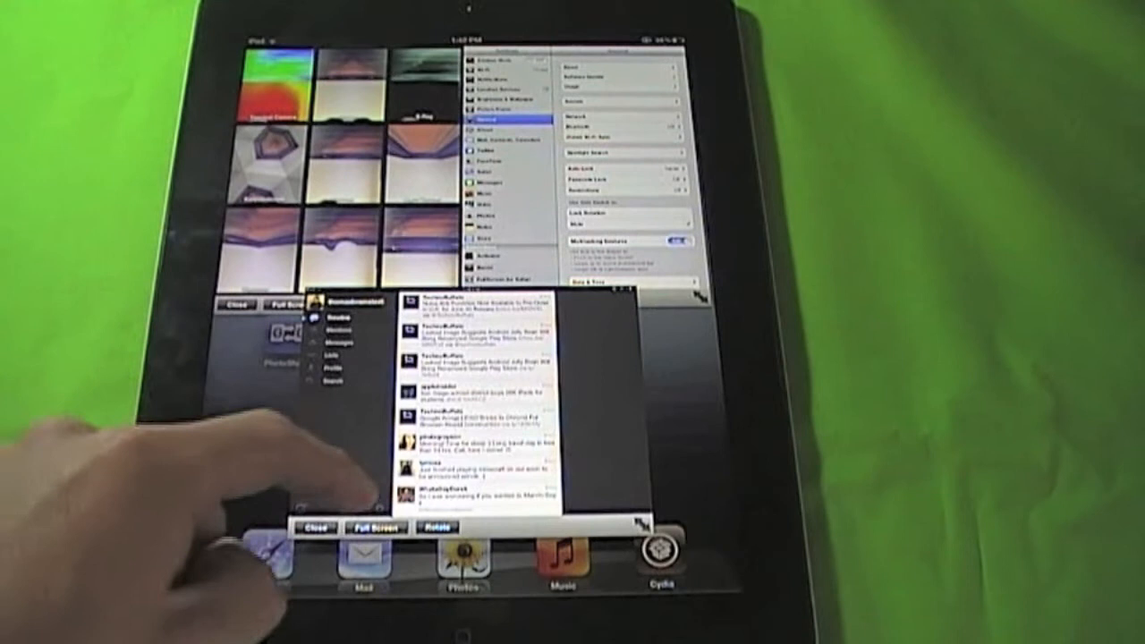
Launch Angry Birds and the Twitter app from the dock as Quasar floating windows.
click(372, 526)
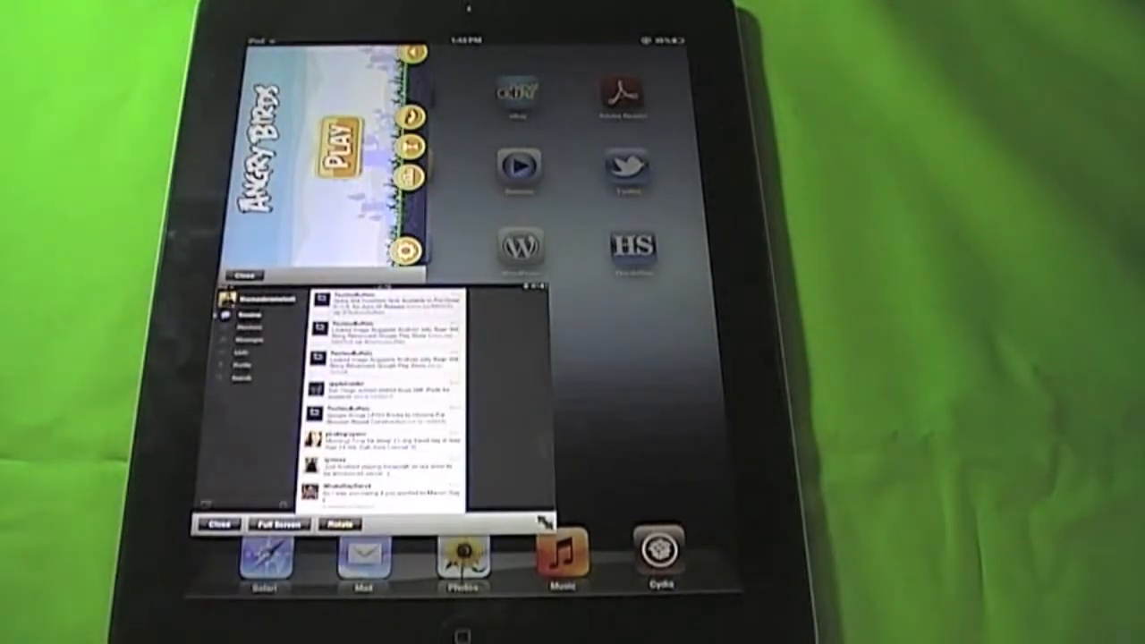
click(214, 524)
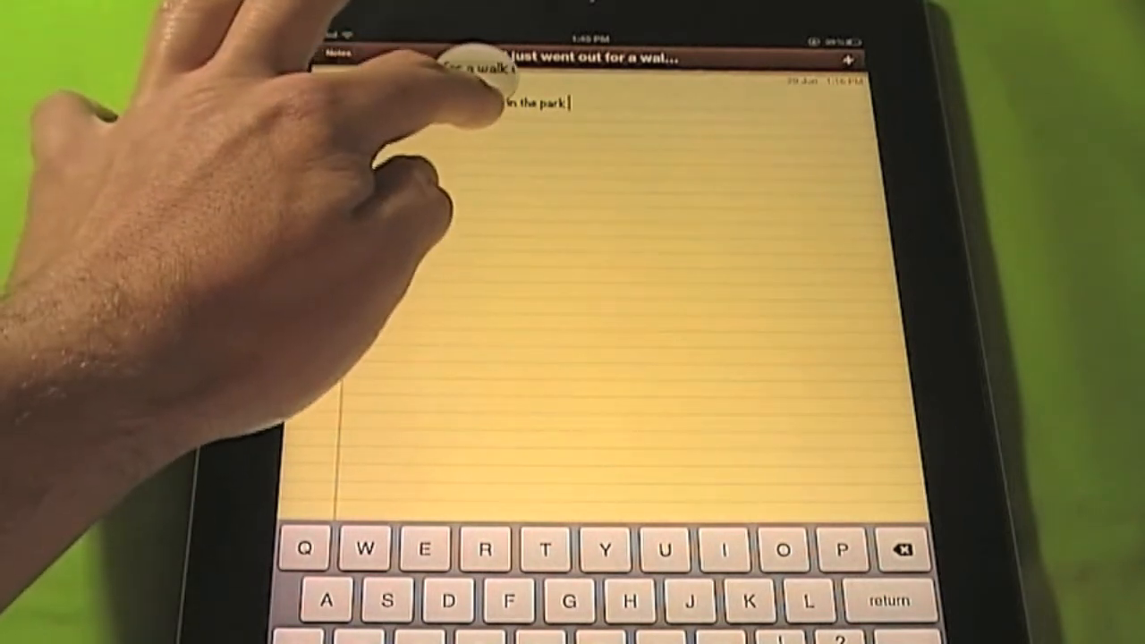
Move the caret back a few words in the park-walk sentence with SwipeSelection, then leave Notes.
click(474, 102)
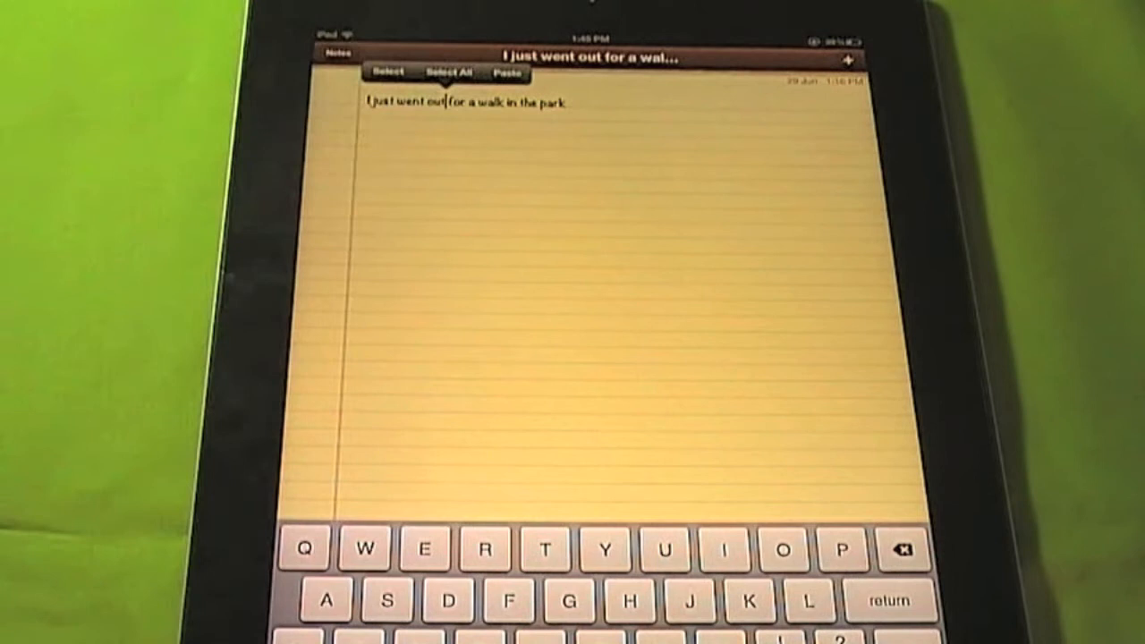
click(573, 100)
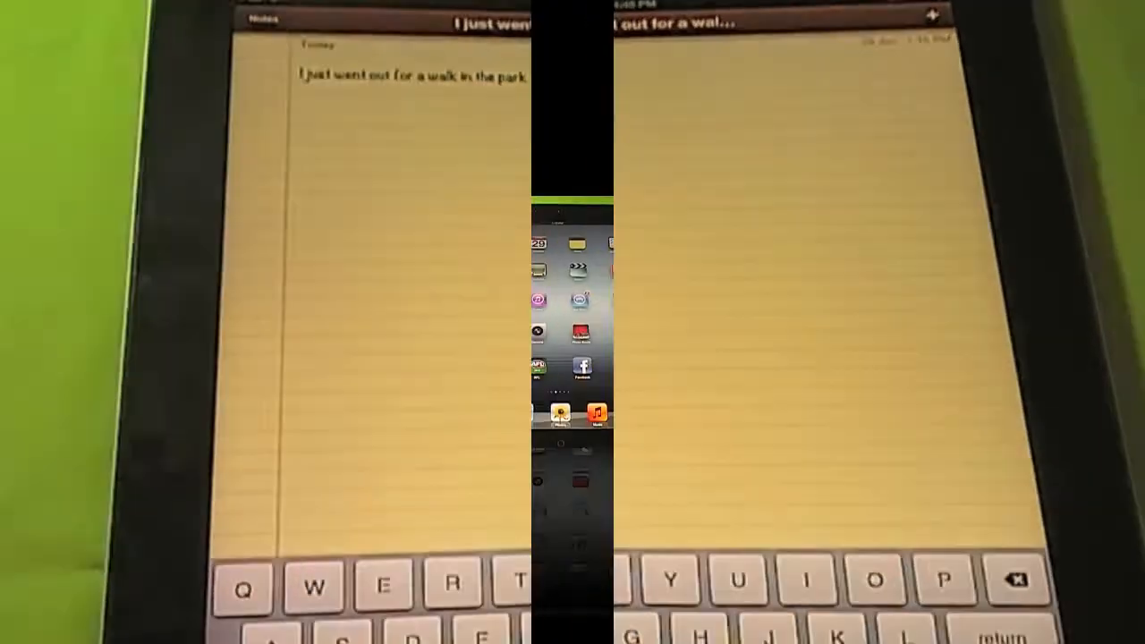
Choose a Barrel home screen page transition effect such as Curl and Roll Away.
click(540, 629)
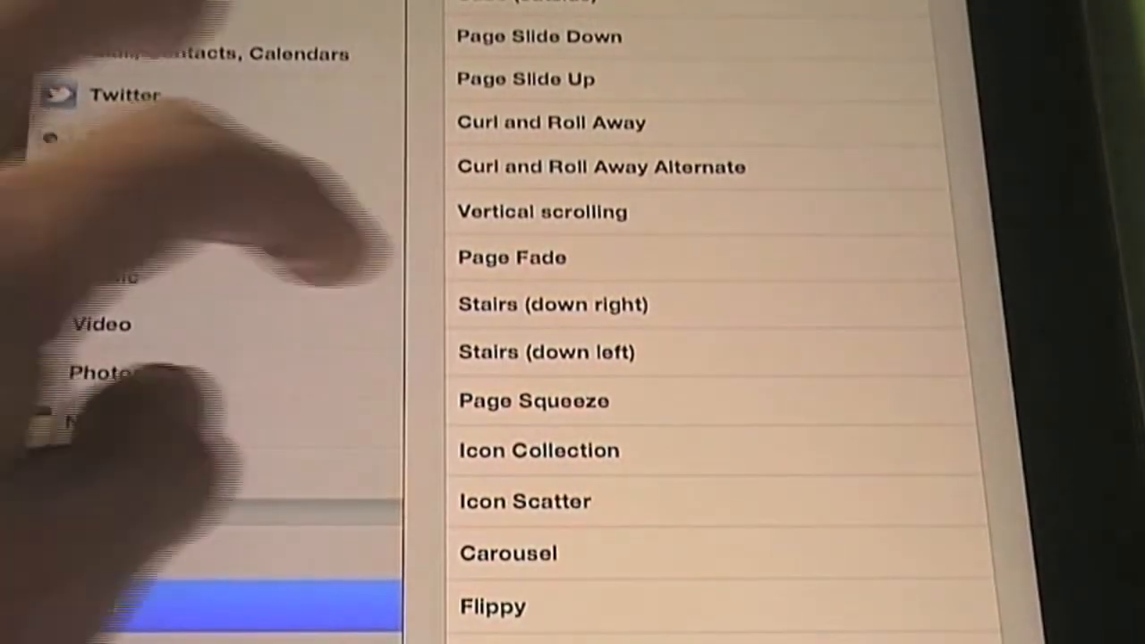
click(512, 258)
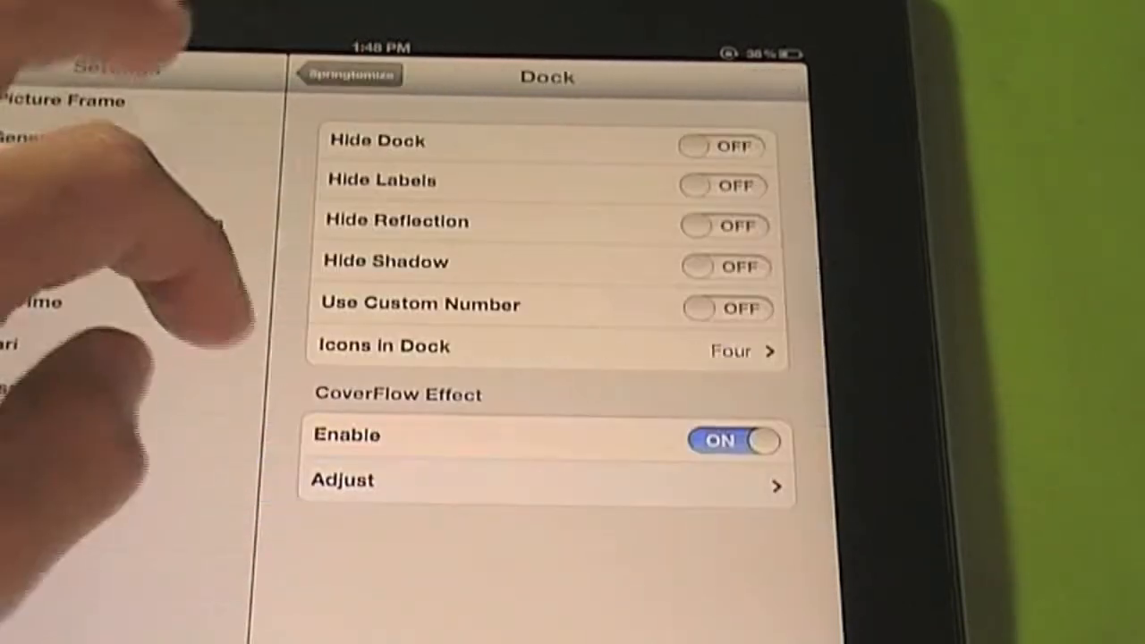
Set Springtomize's dock to a custom count of eight icons and return to its main list.
click(545, 347)
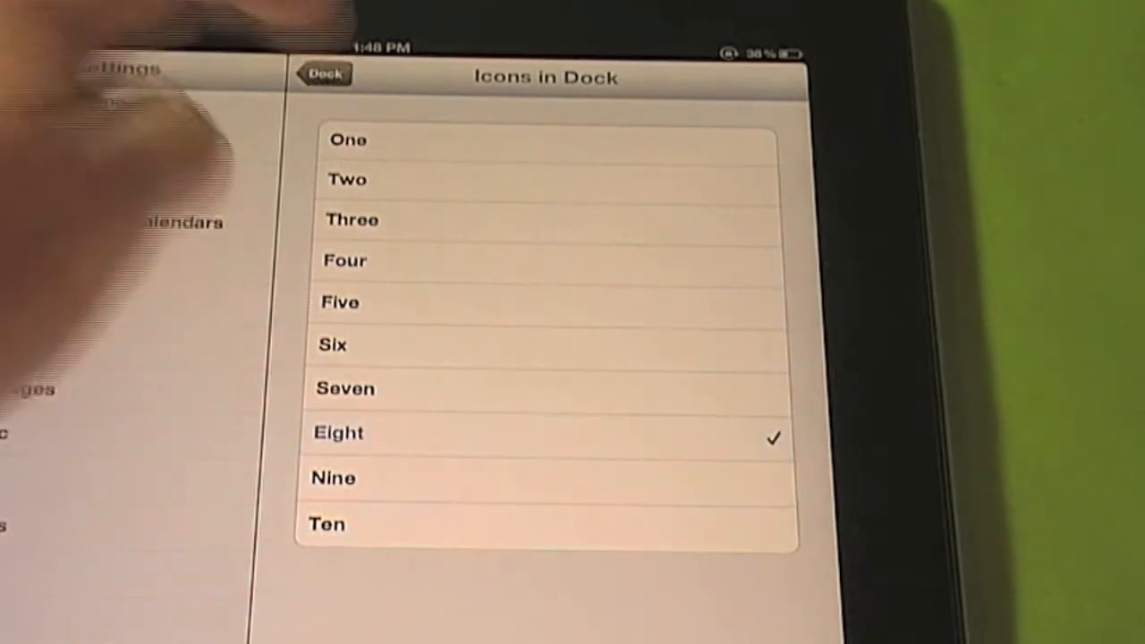
click(322, 75)
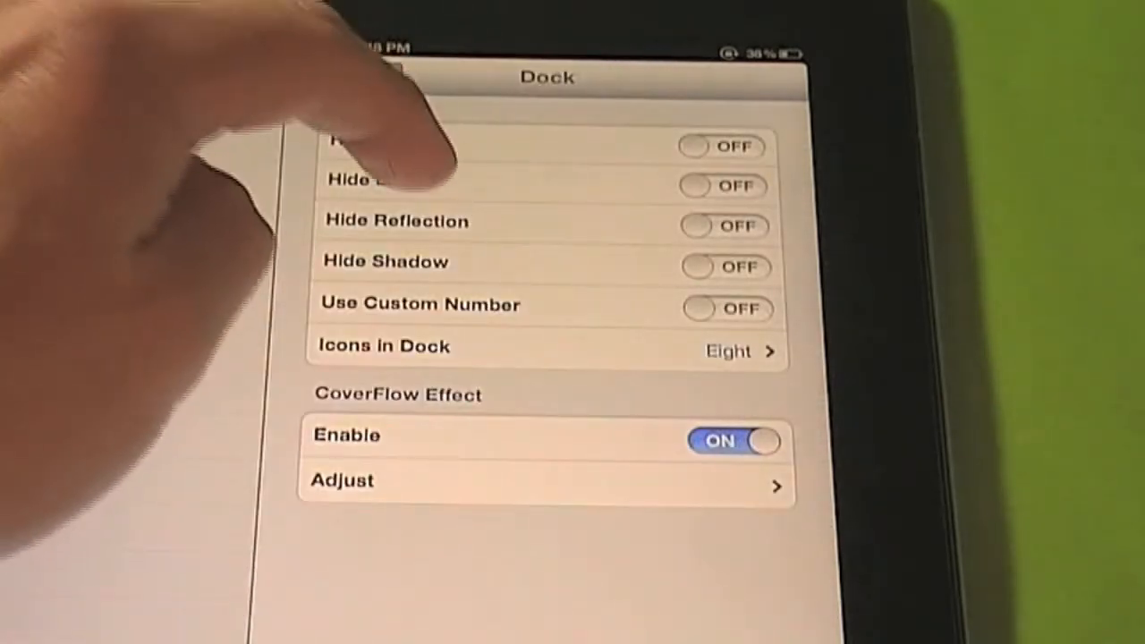
click(724, 308)
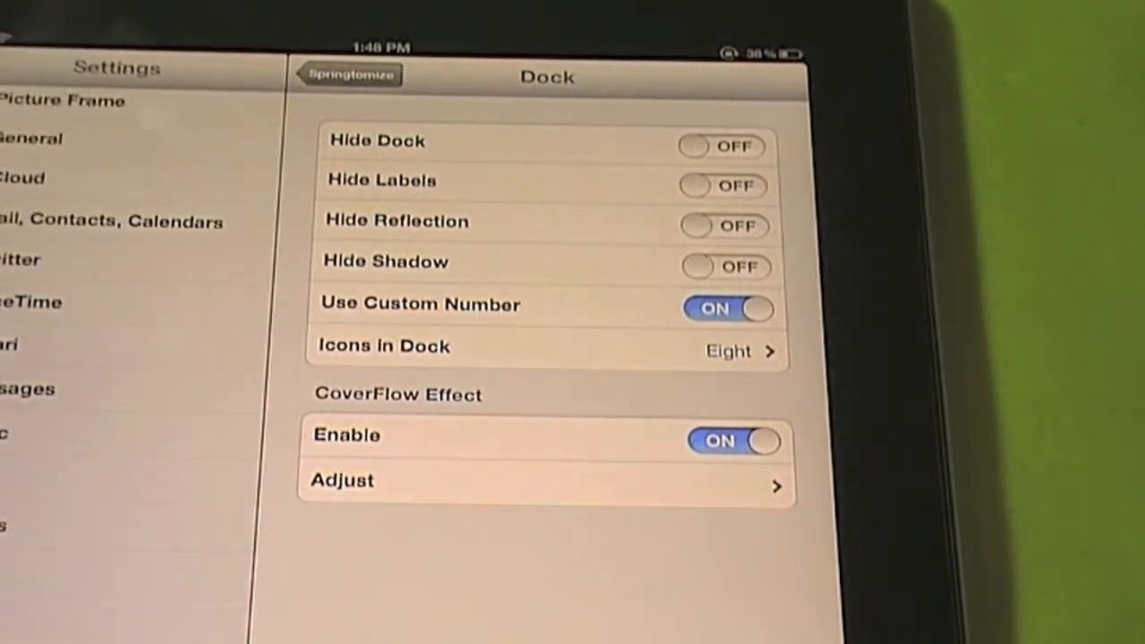
click(348, 73)
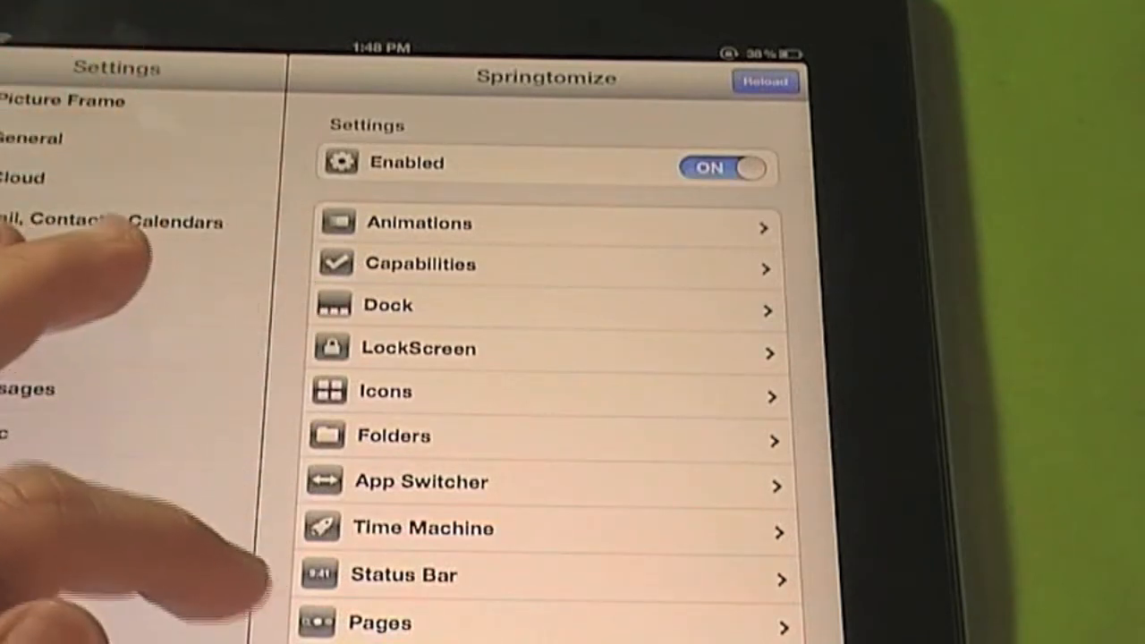
Set a custom eight icons per row in Springtomize's Icons settings and return to its main list.
click(546, 392)
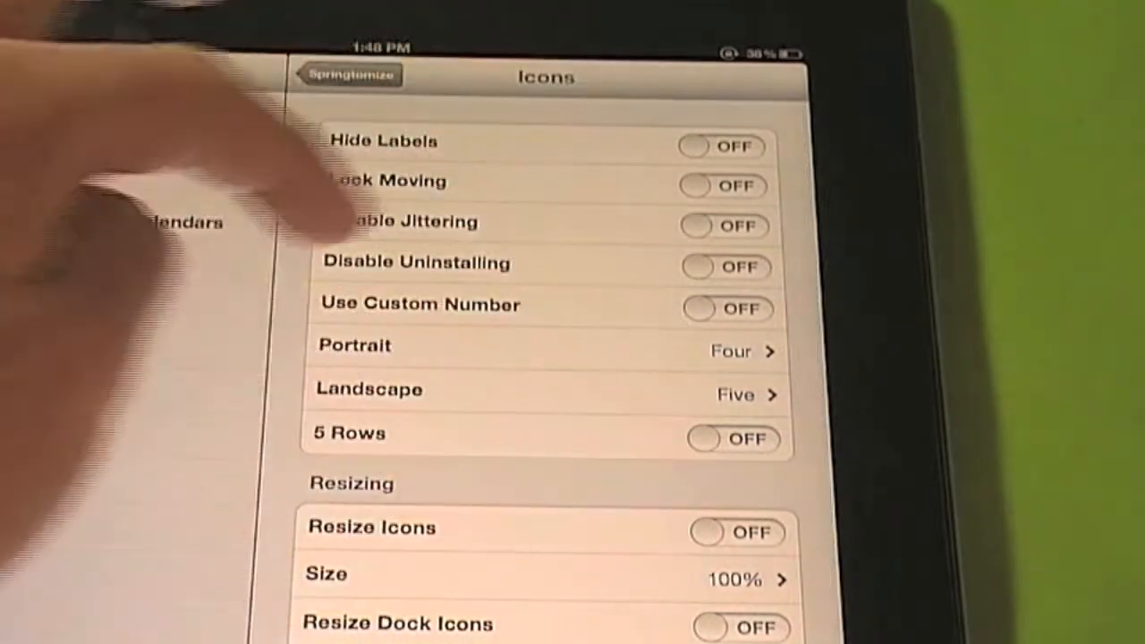
click(546, 347)
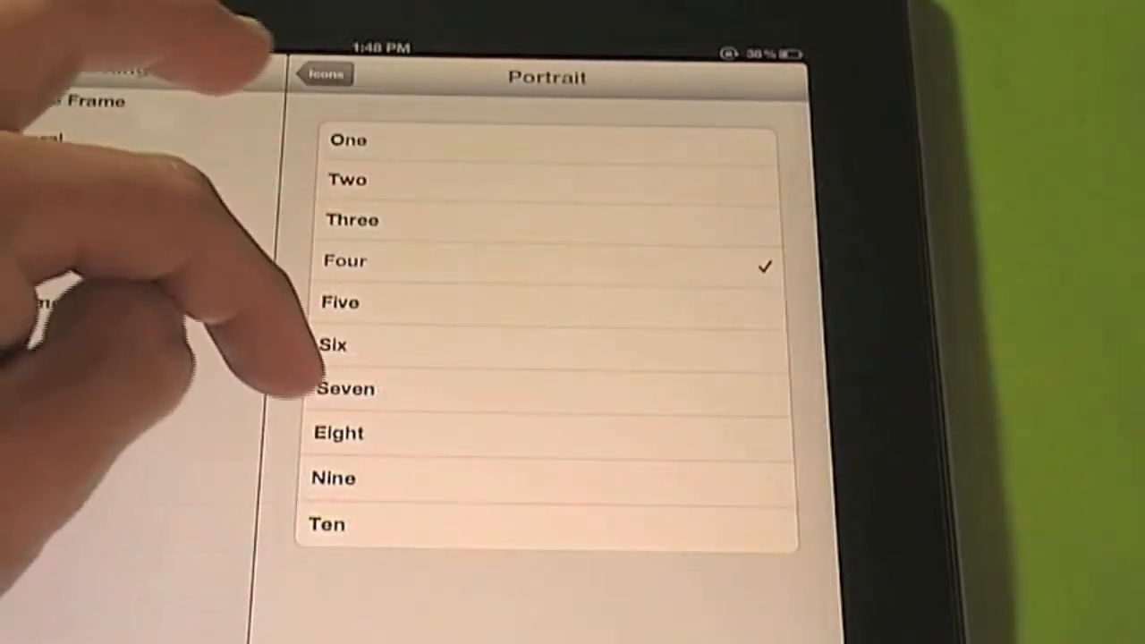
click(324, 74)
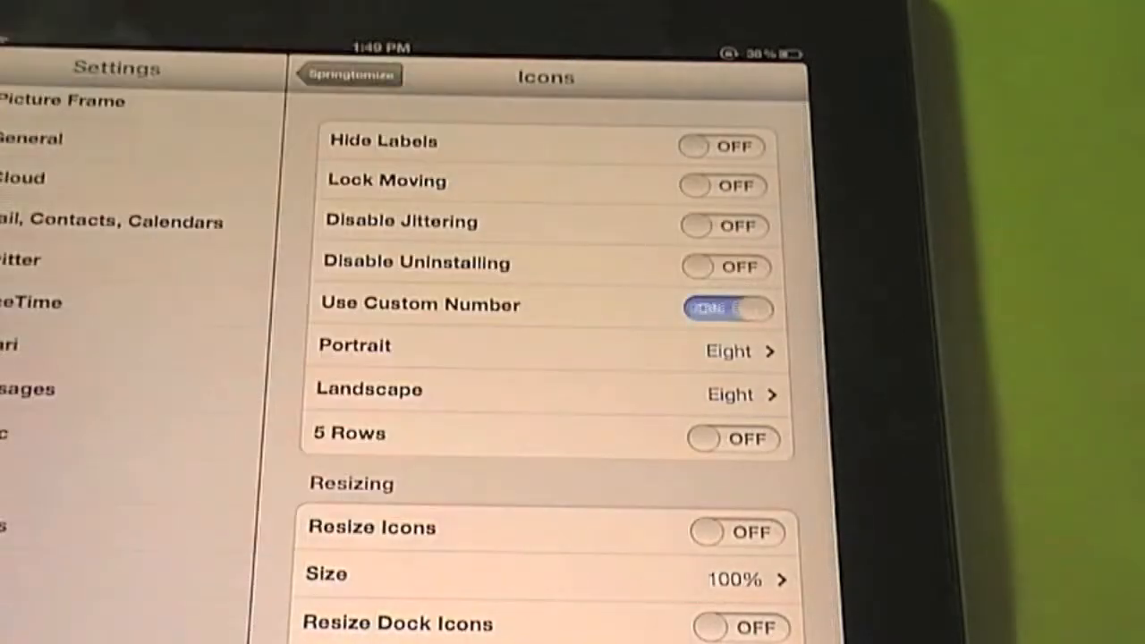
click(727, 307)
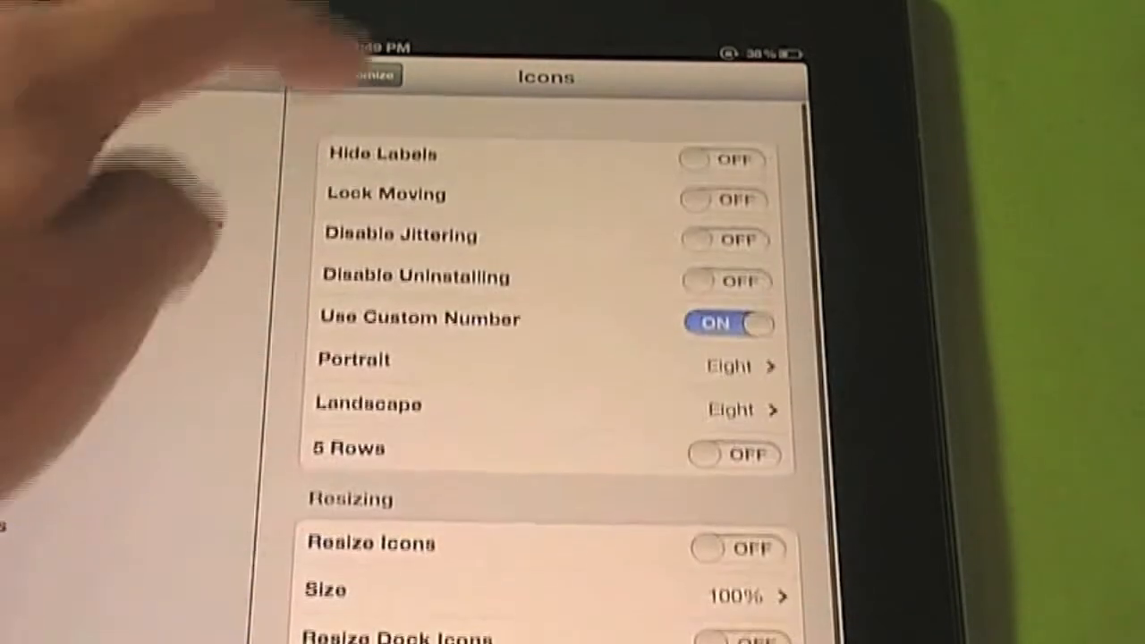
click(362, 75)
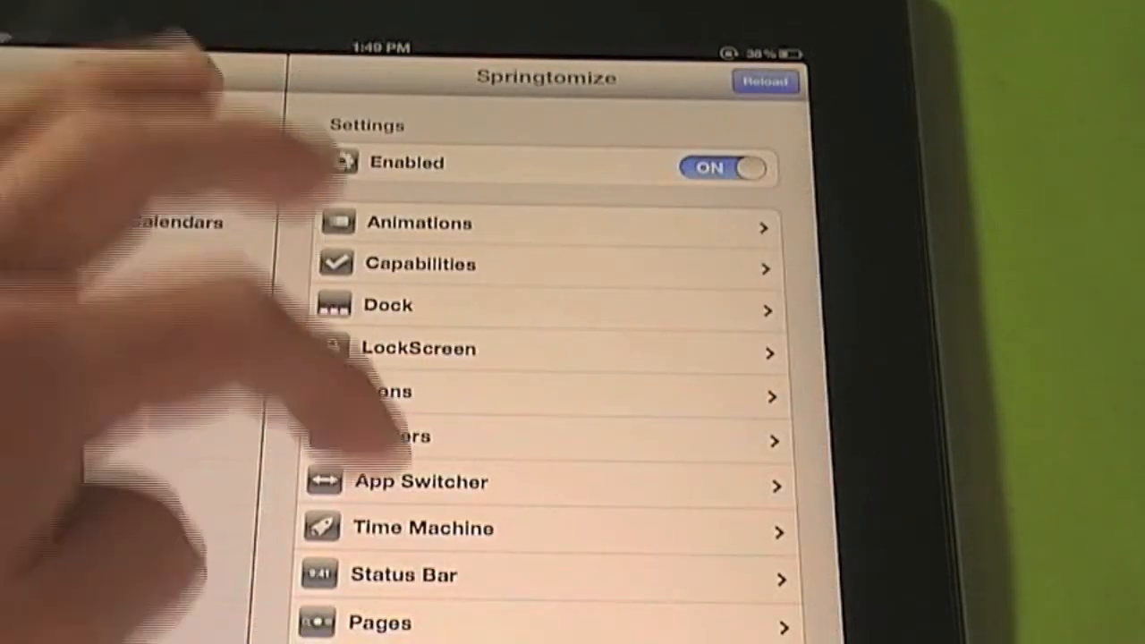
Respring the iPad from Springtomize's Reload choices to apply the new settings.
click(766, 83)
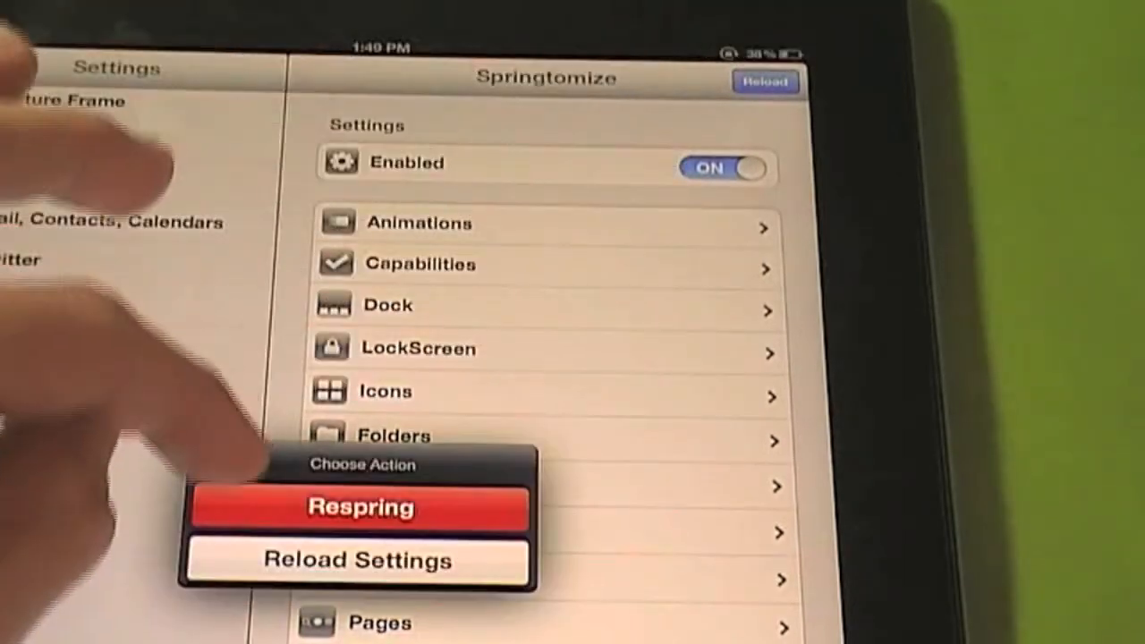
click(359, 508)
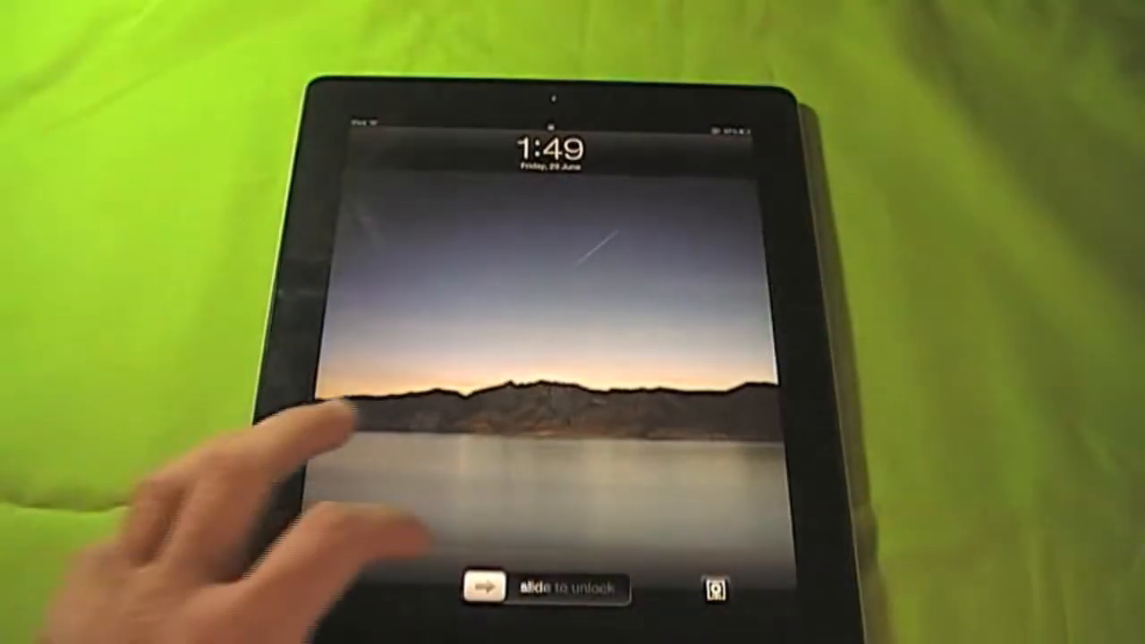